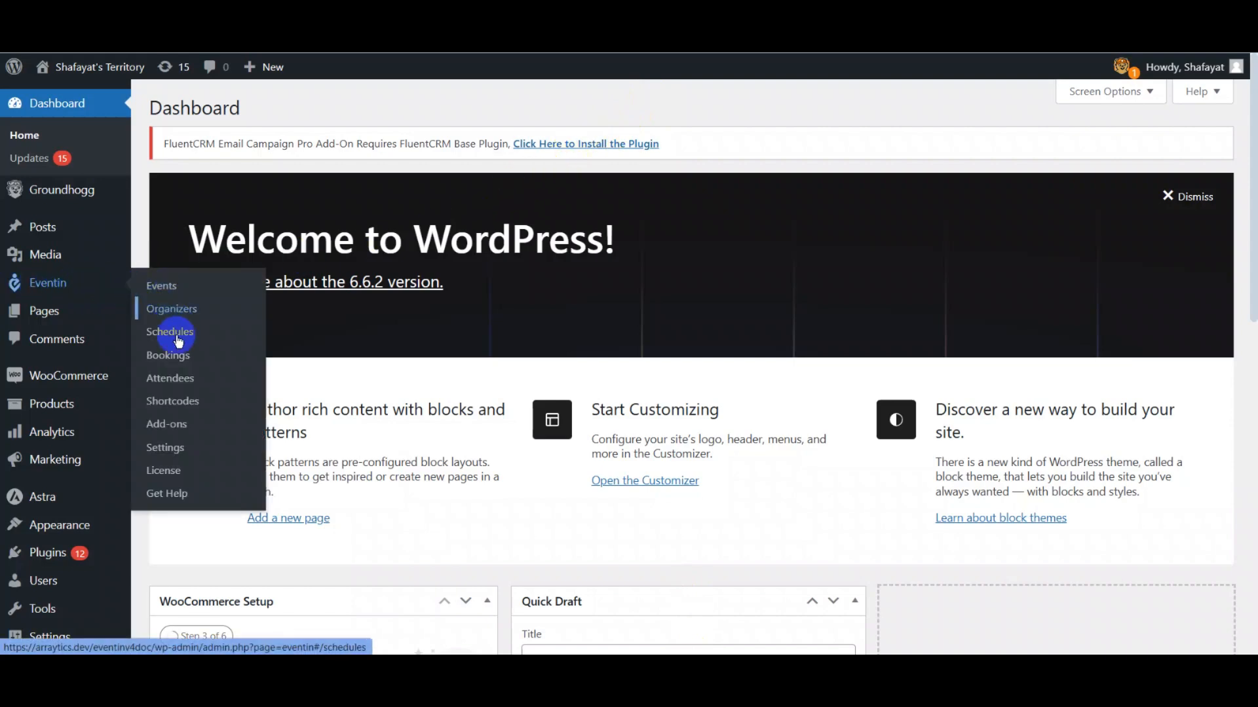
Show Eventin's Payments settings with WooCommerce, Stripe and PayPal, and open the Stripe sandbox dashboard
click(164, 446)
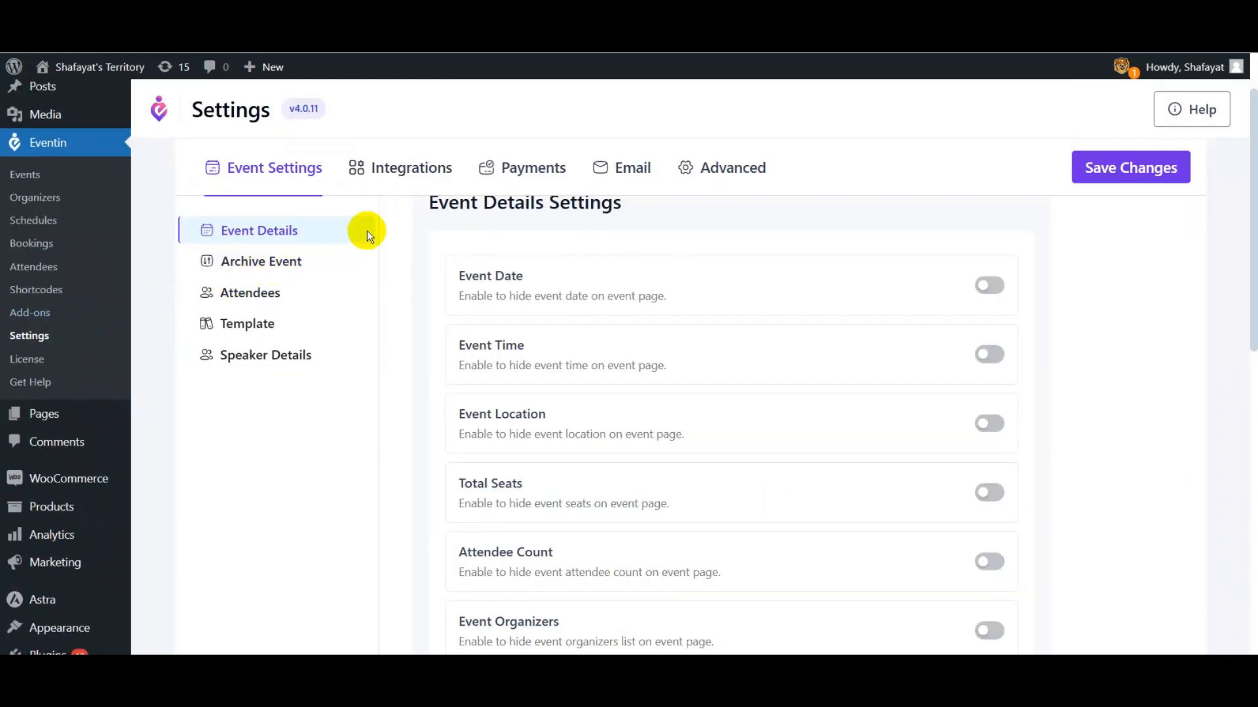
click(533, 168)
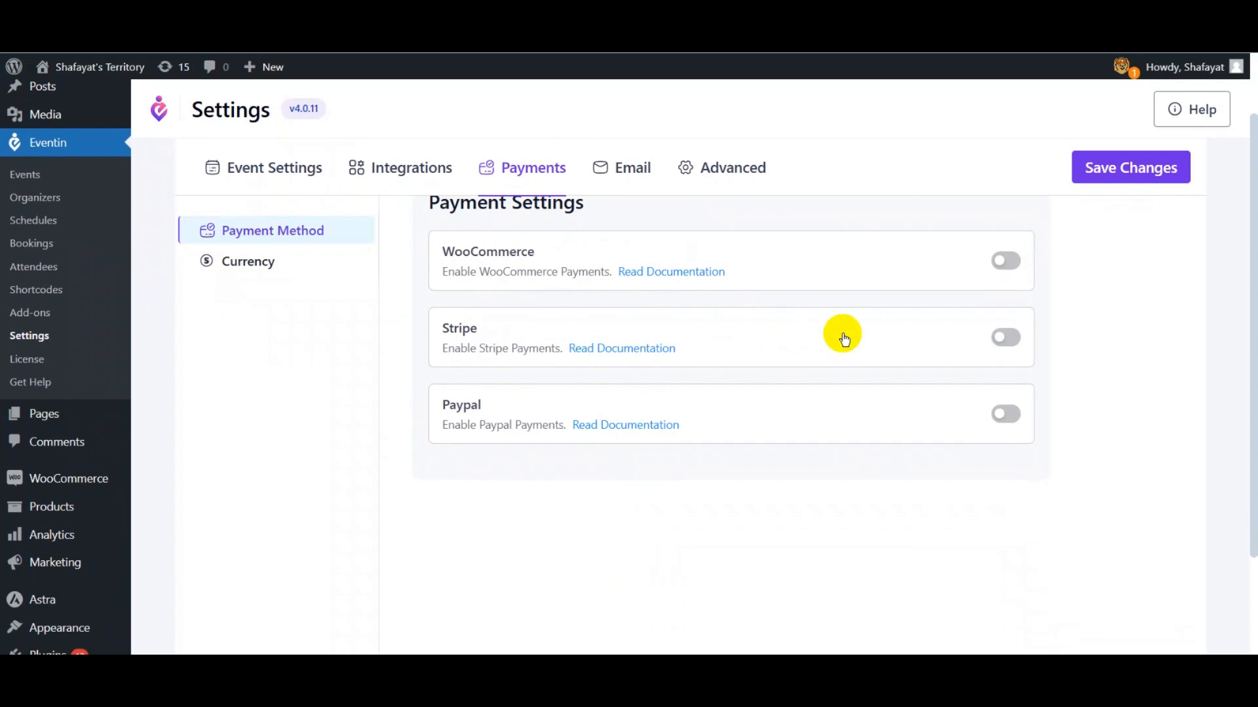
click(1005, 336)
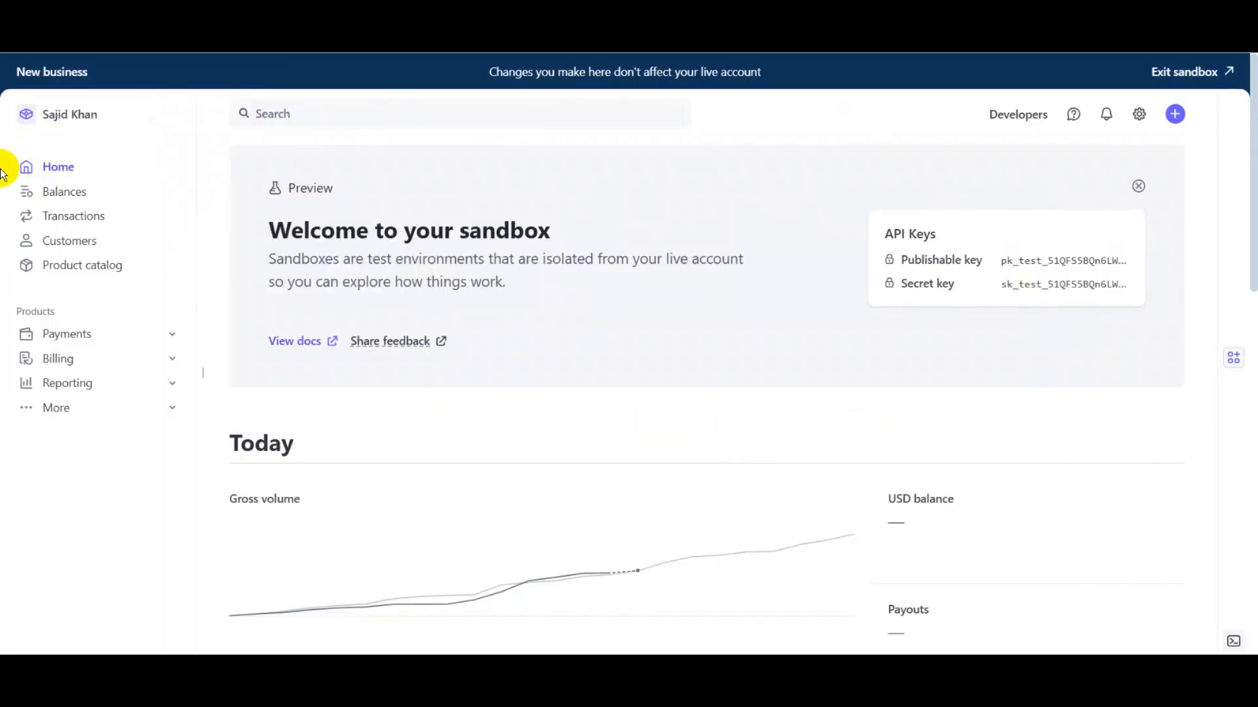
mouse_move(112, 178)
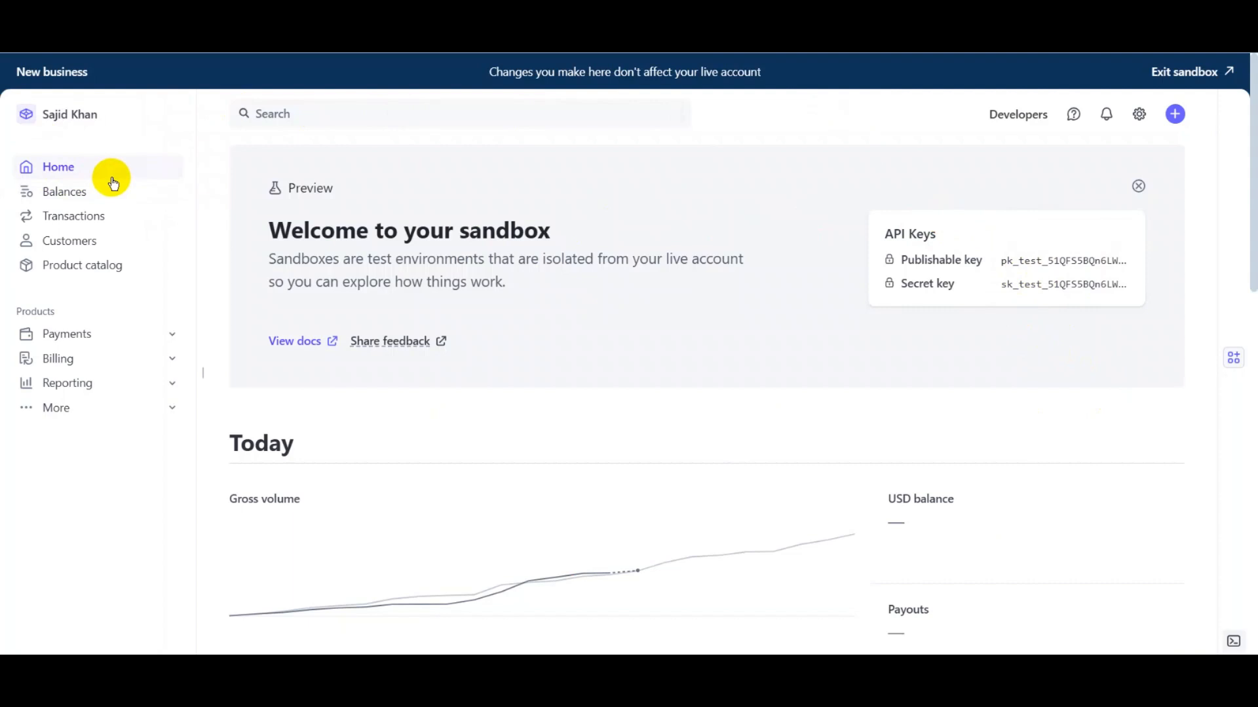
mouse_move(140, 172)
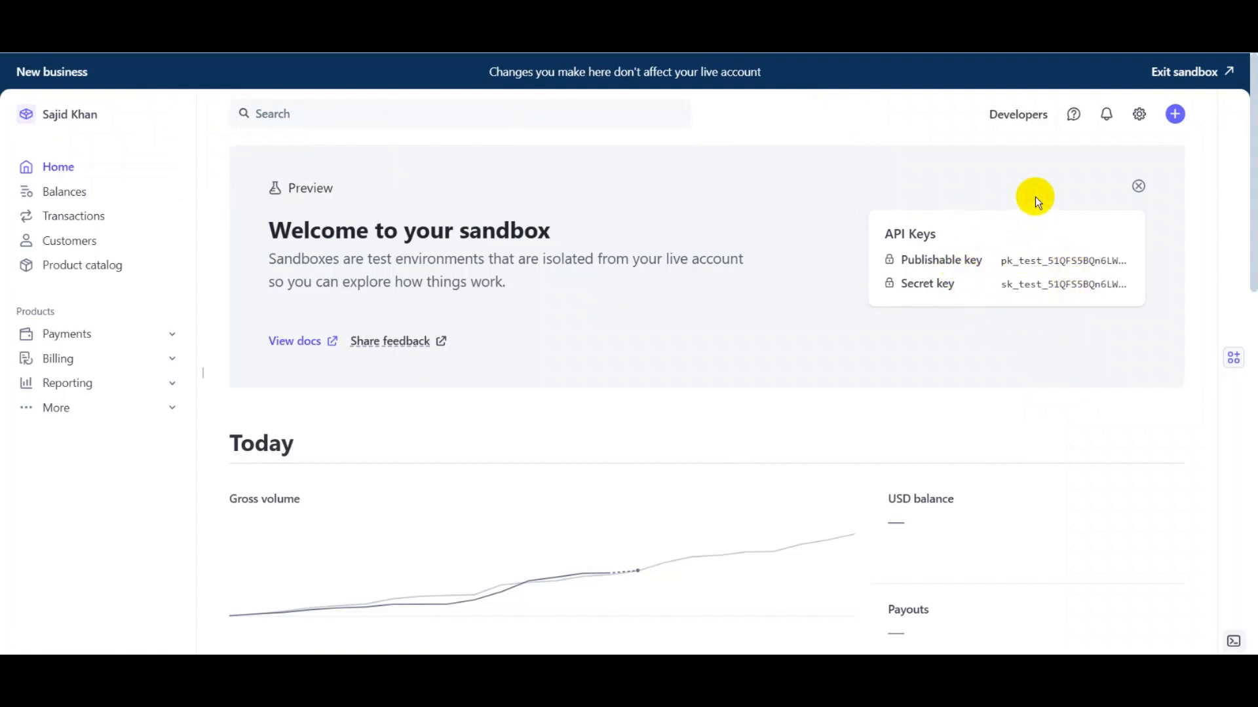
mouse_move(1018, 114)
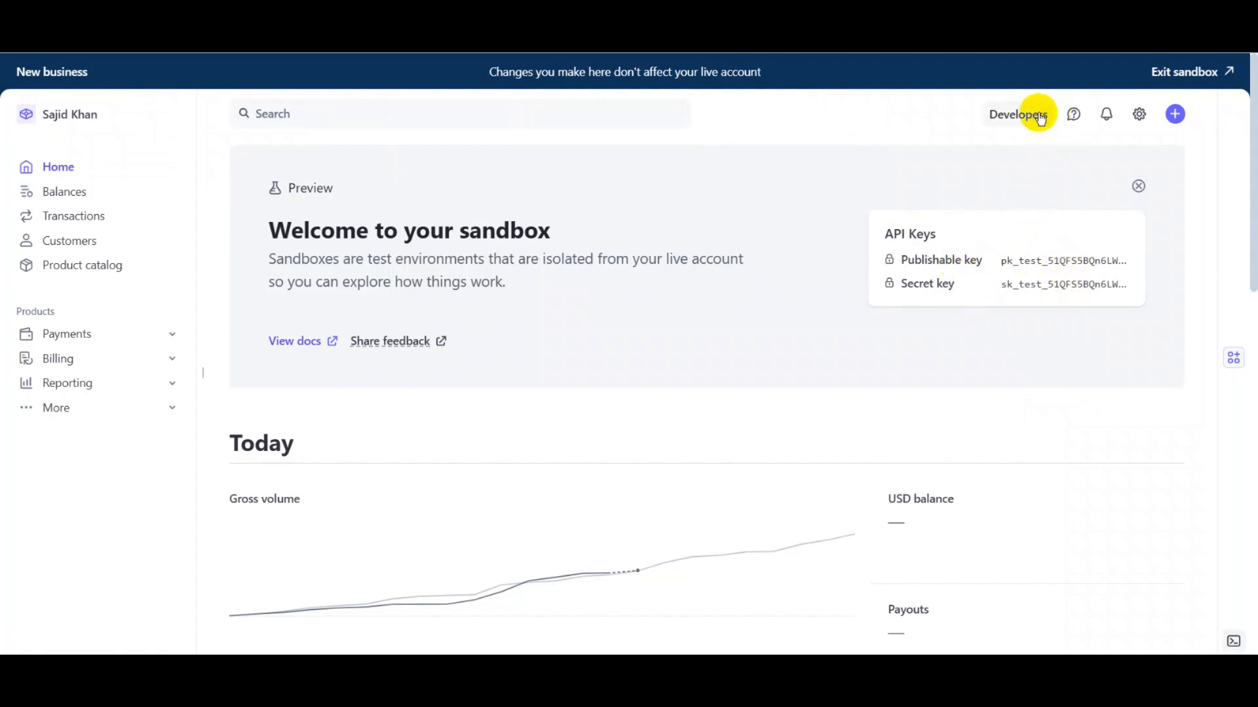
Go from the Developers menu to the sandbox API keys page in Stripe
click(1018, 114)
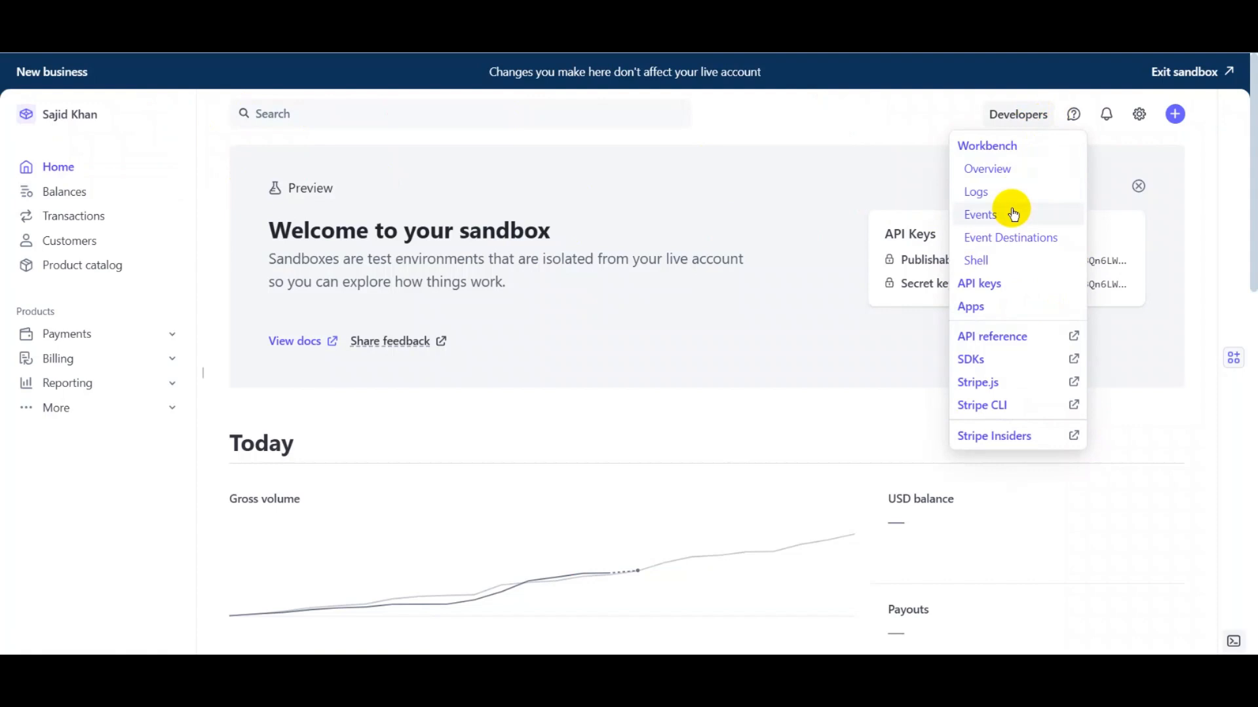
mouse_move(978, 283)
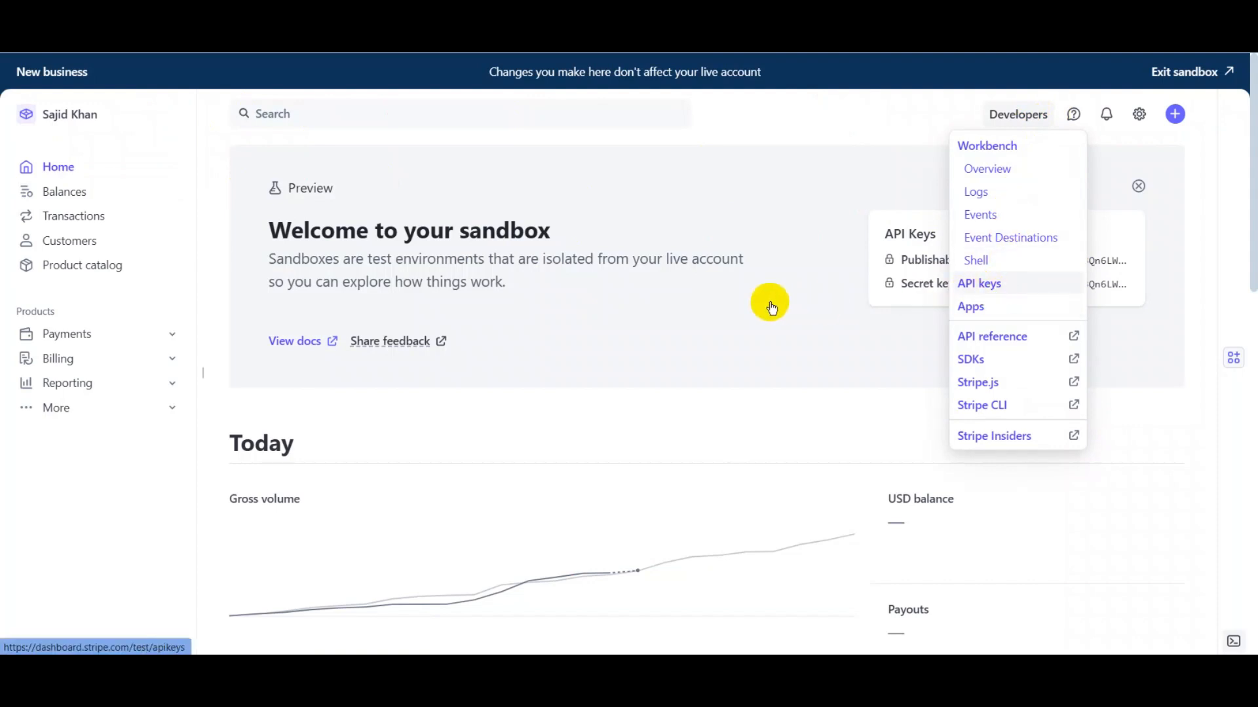
click(979, 283)
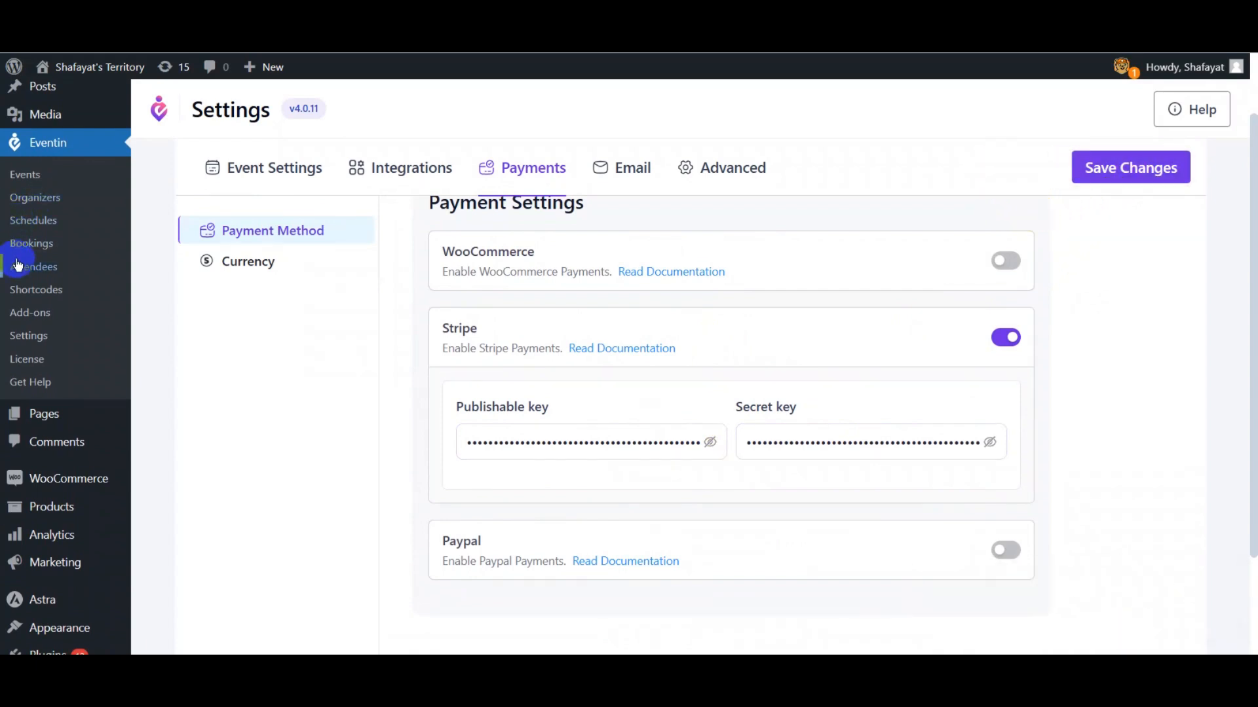
With Stripe enabled and both keys entered, go to the Events list
click(25, 175)
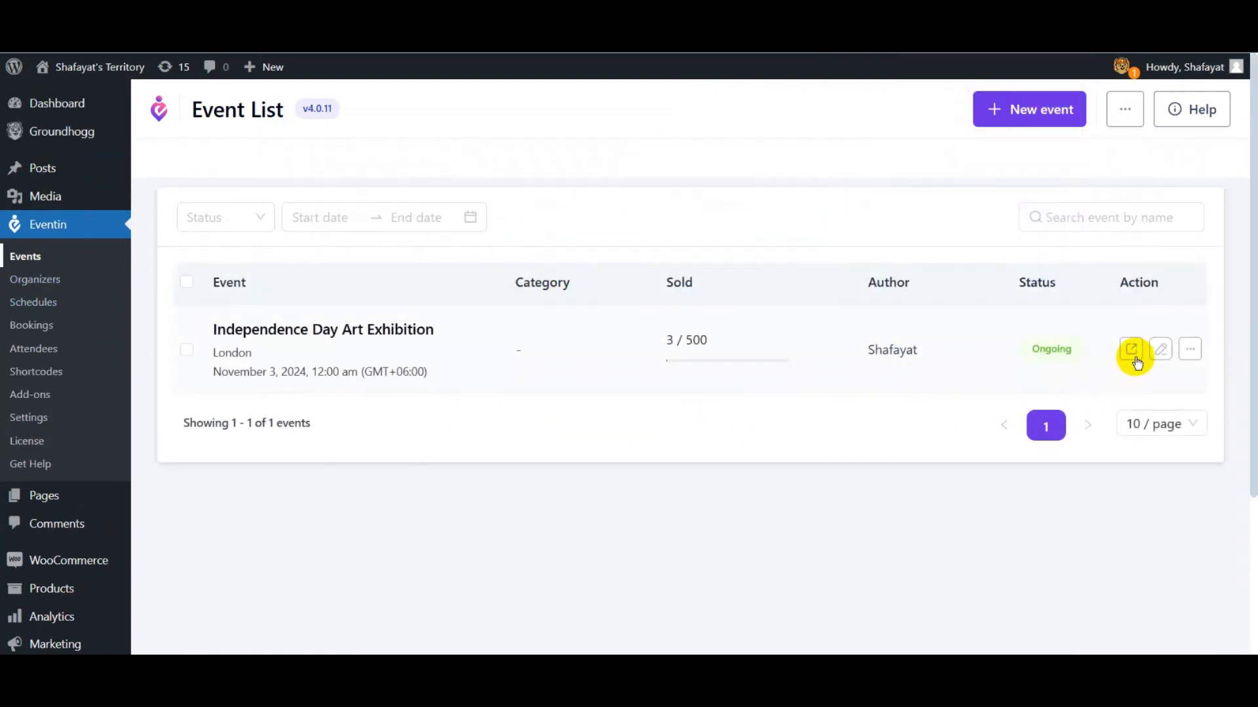
Order a Basic ticket for the Independence Day Art Exhibition and proceed to Stripe payment
click(1131, 349)
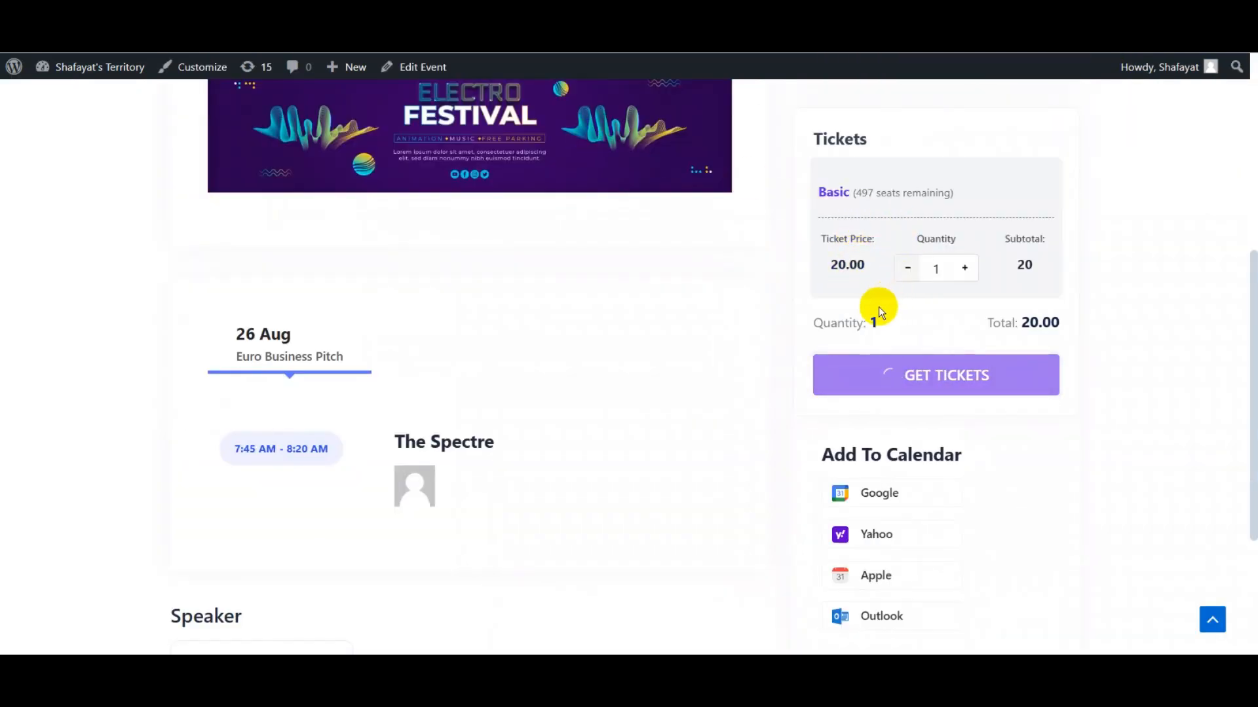
click(936, 374)
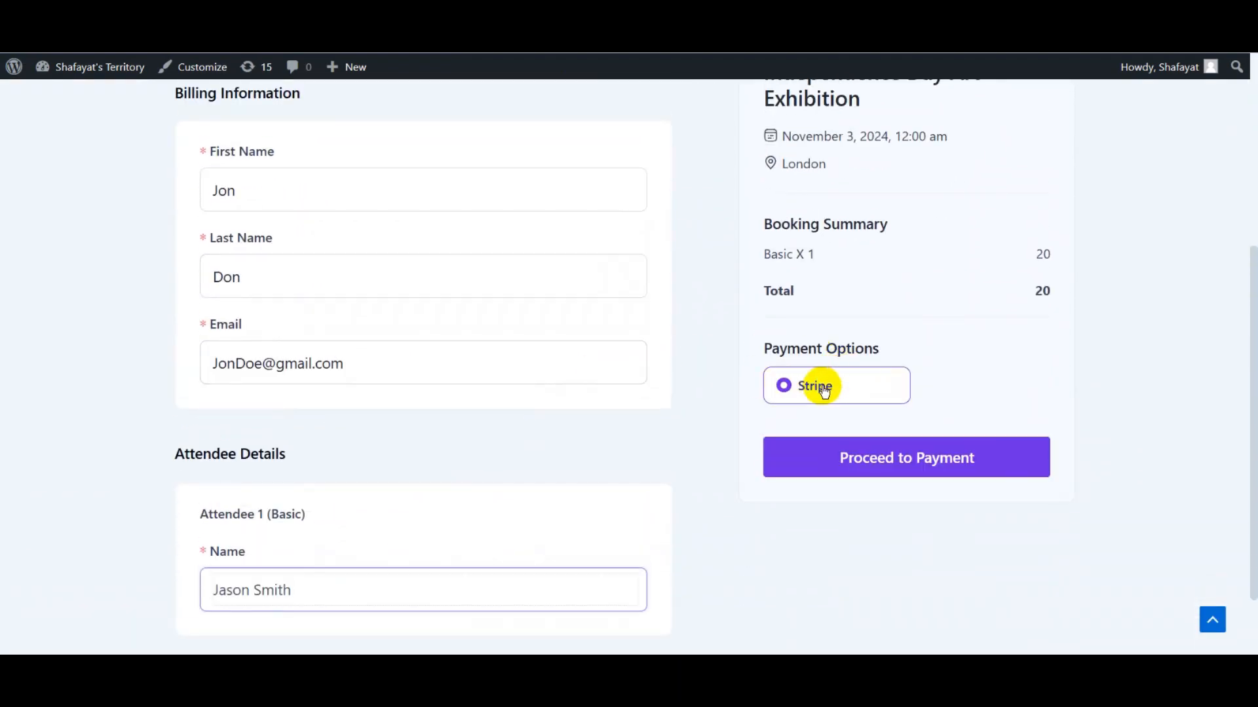
click(905, 458)
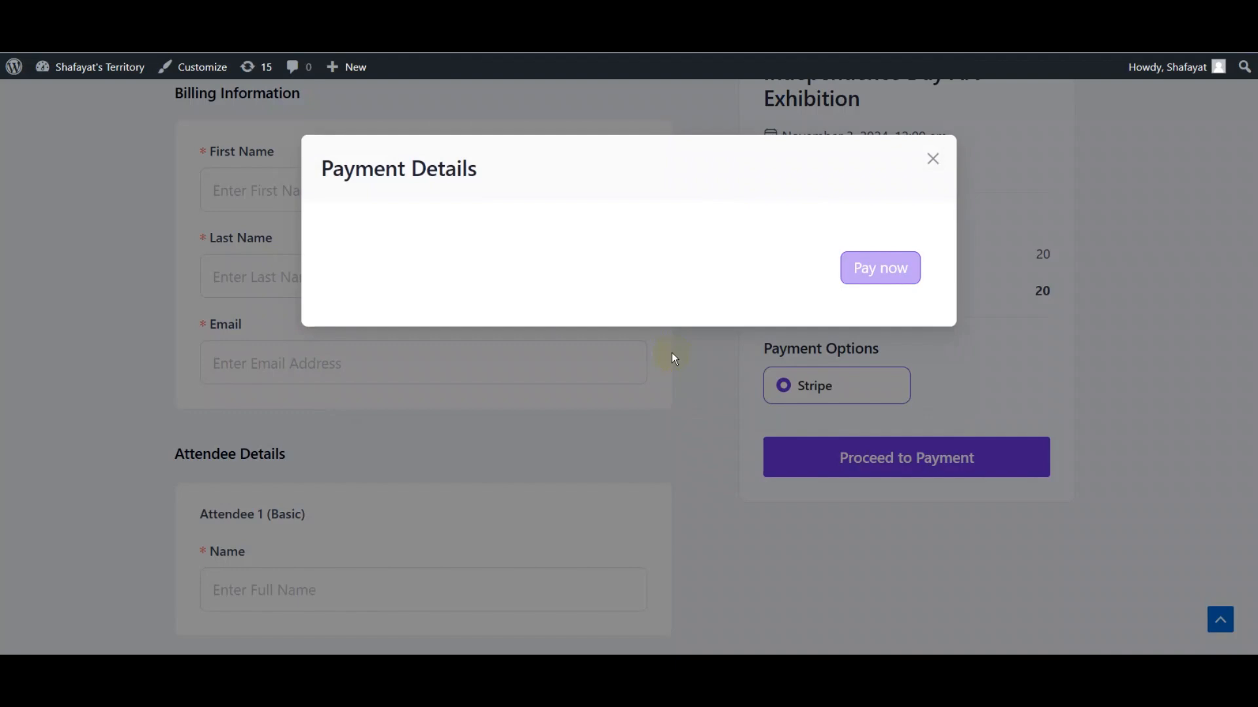